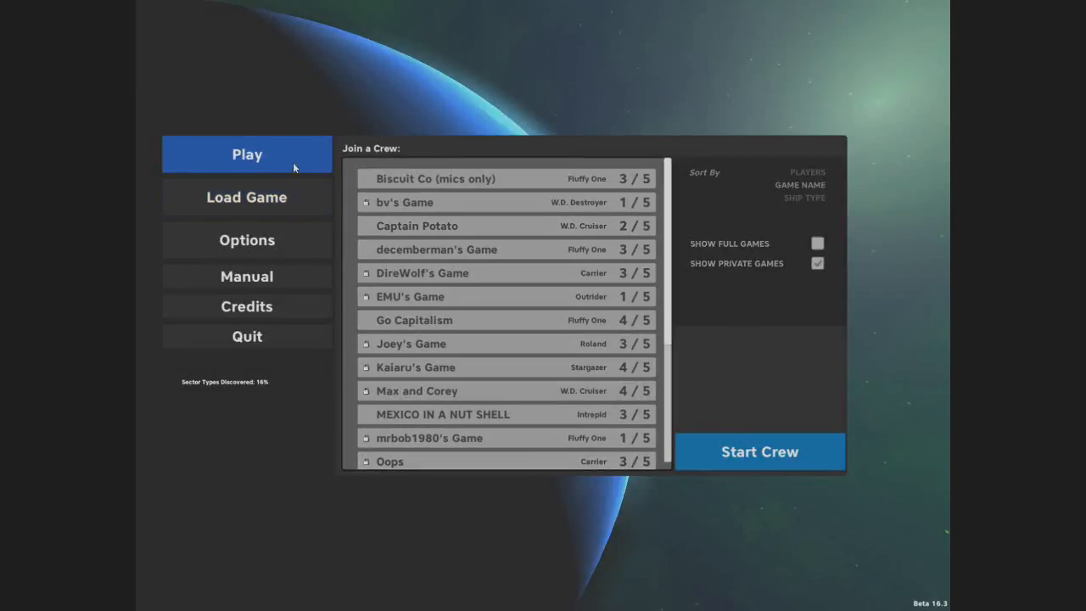
# Join SirOctoBro's Game from the crew list using its password.
pyautogui.scroll(-3)
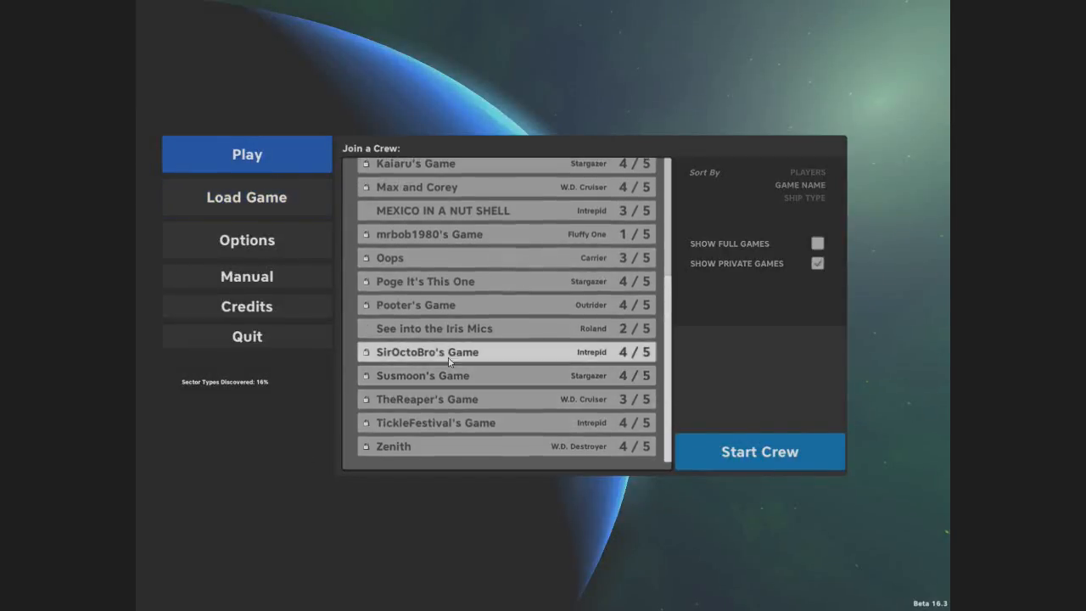
pyautogui.click(428, 351)
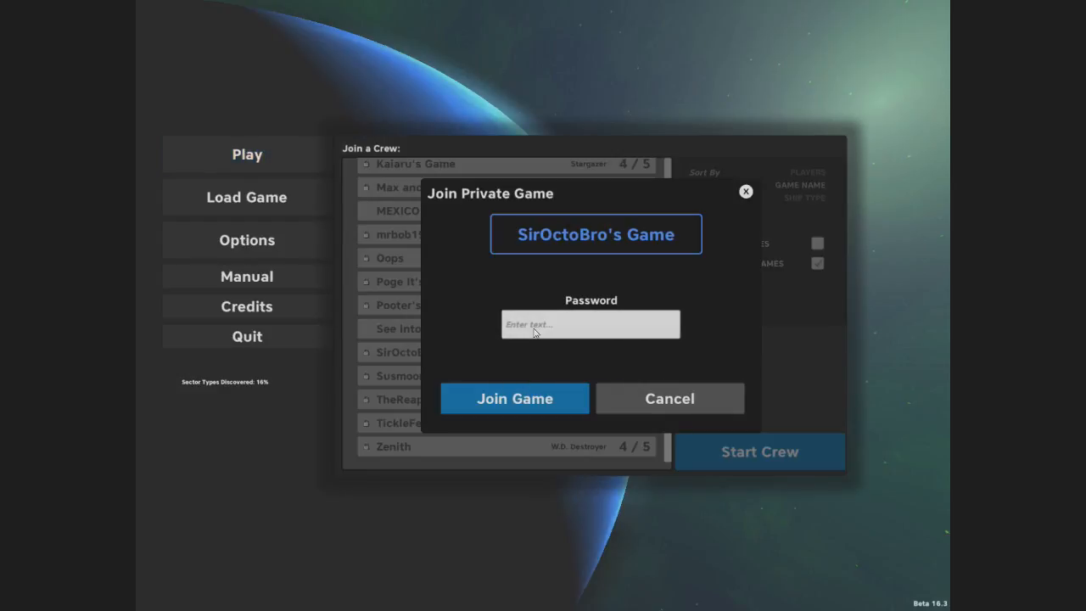
pyautogui.write('••••')
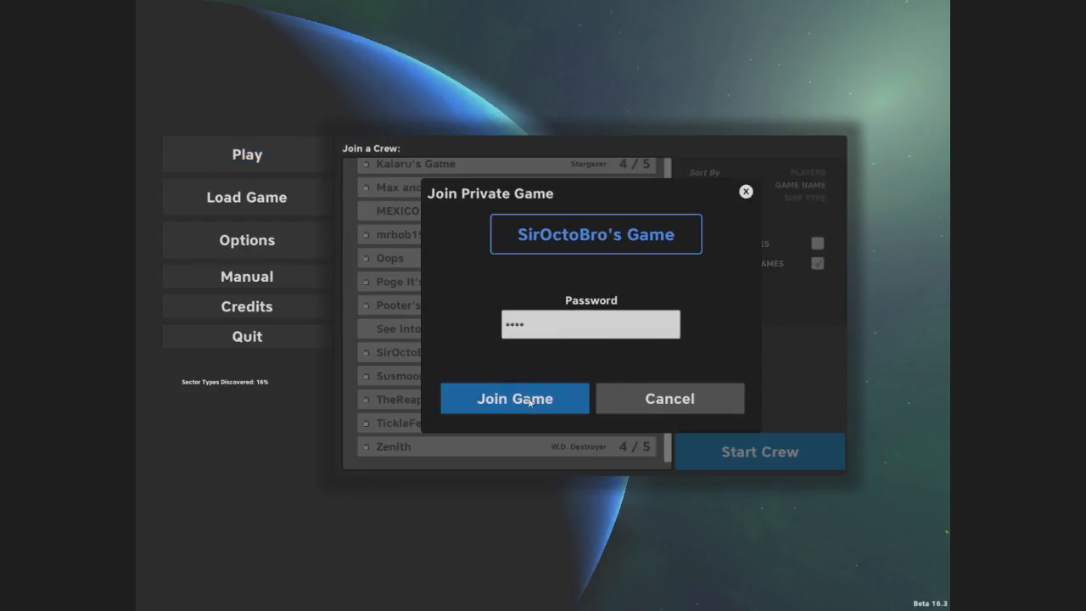
pyautogui.click(513, 396)
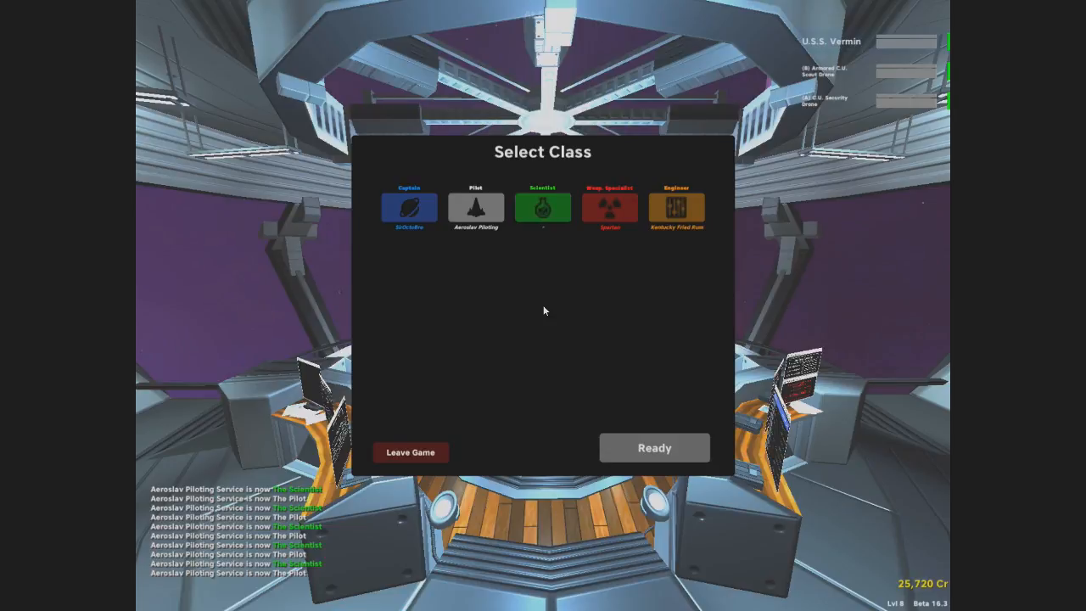
pyautogui.moveTo(536, 230)
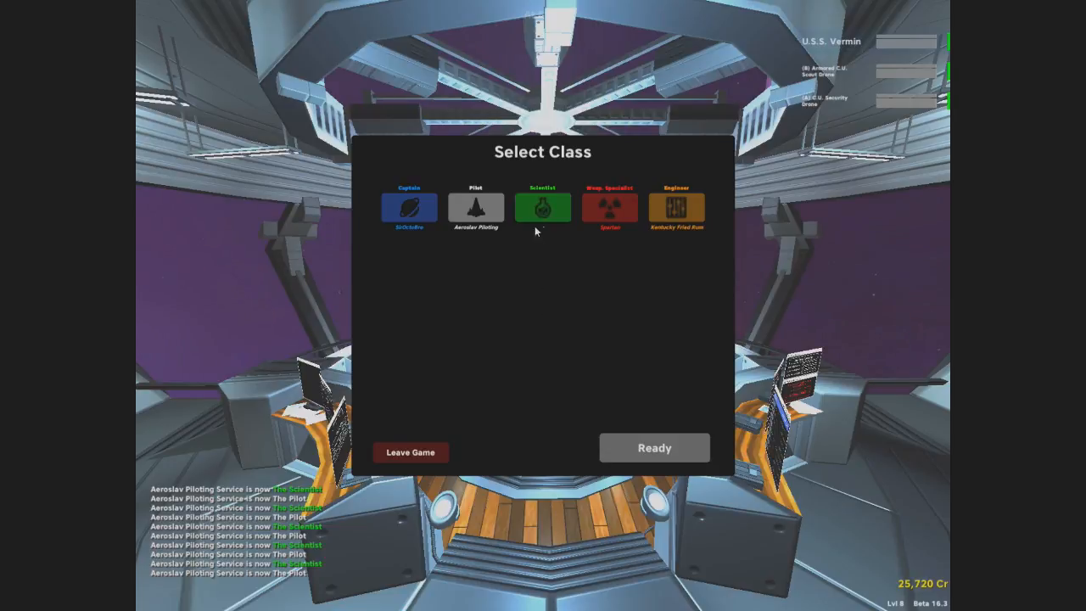
# Select the Scientist class and confirm to enter the ship.
pyautogui.click(543, 207)
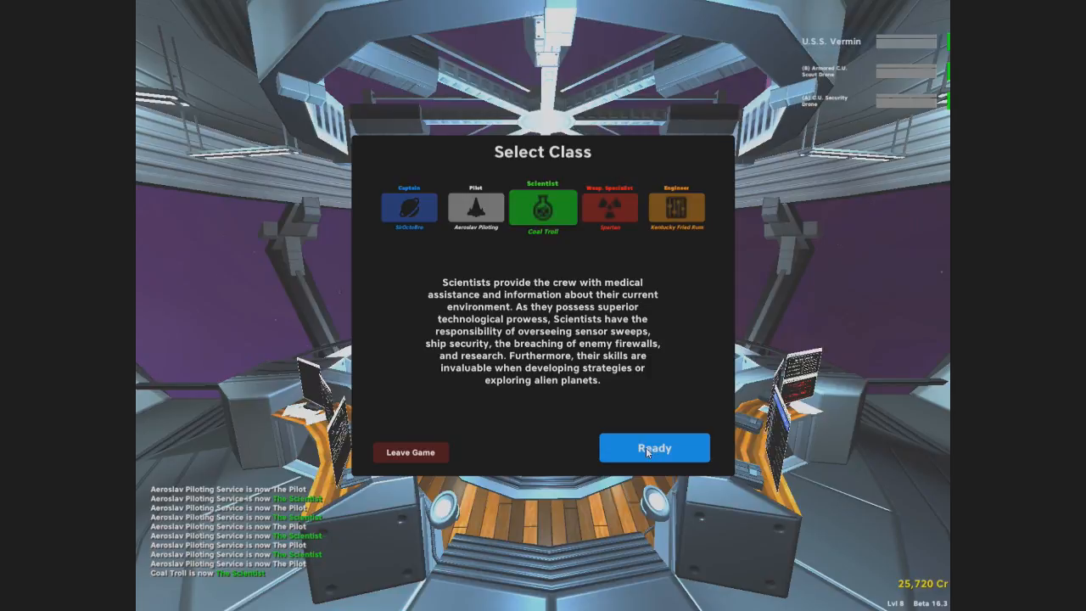
pyautogui.click(655, 447)
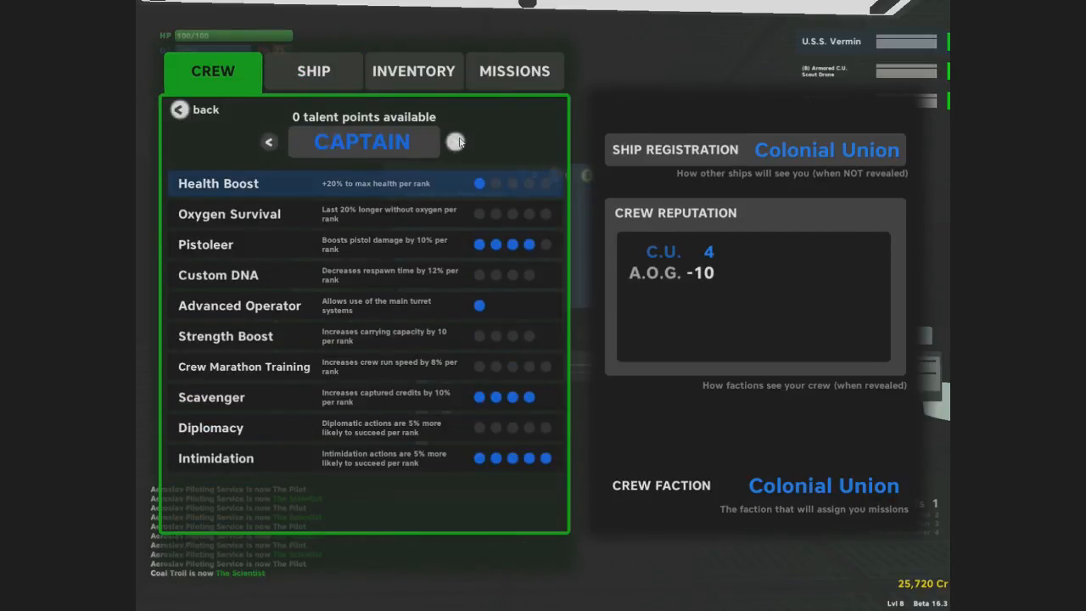
# Cycle through Engineer and Scientist talents, spend points on Custom Shield Algorithms, then leave talents.
pyautogui.click(456, 143)
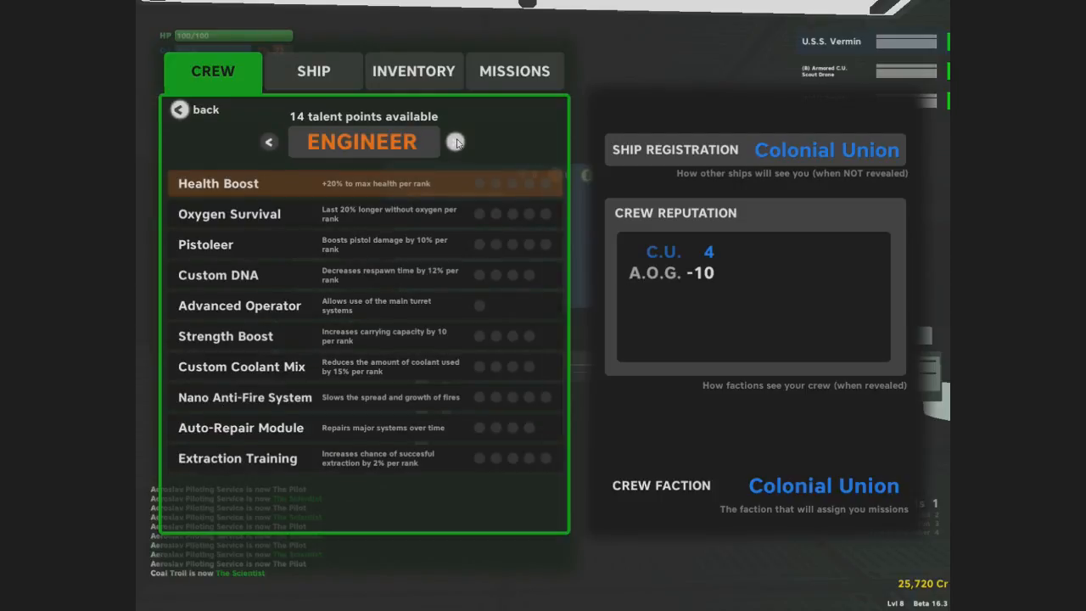
pyautogui.click(455, 142)
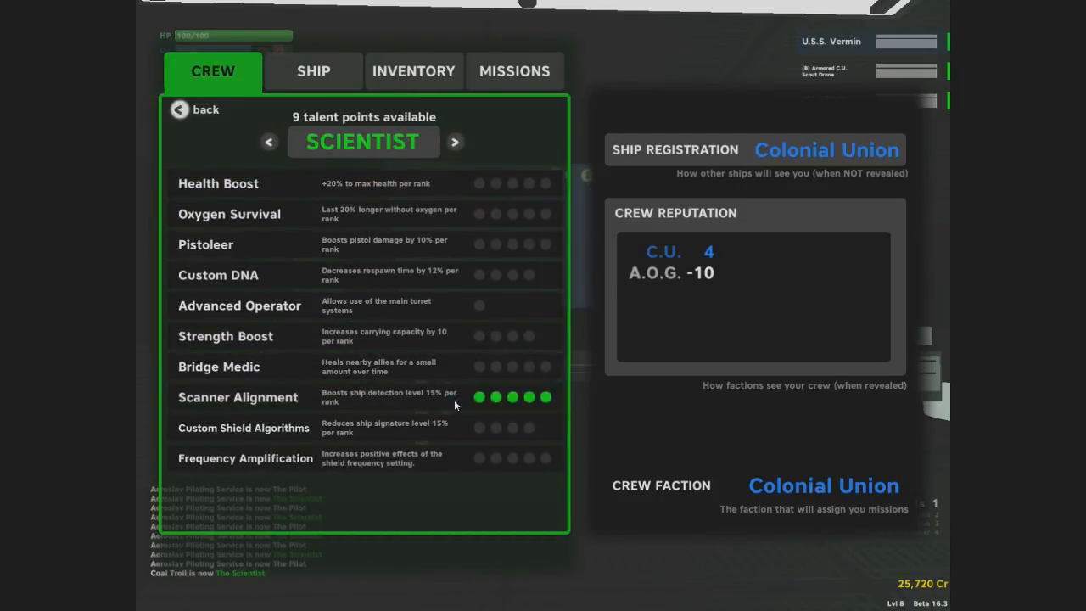
pyautogui.click(513, 427)
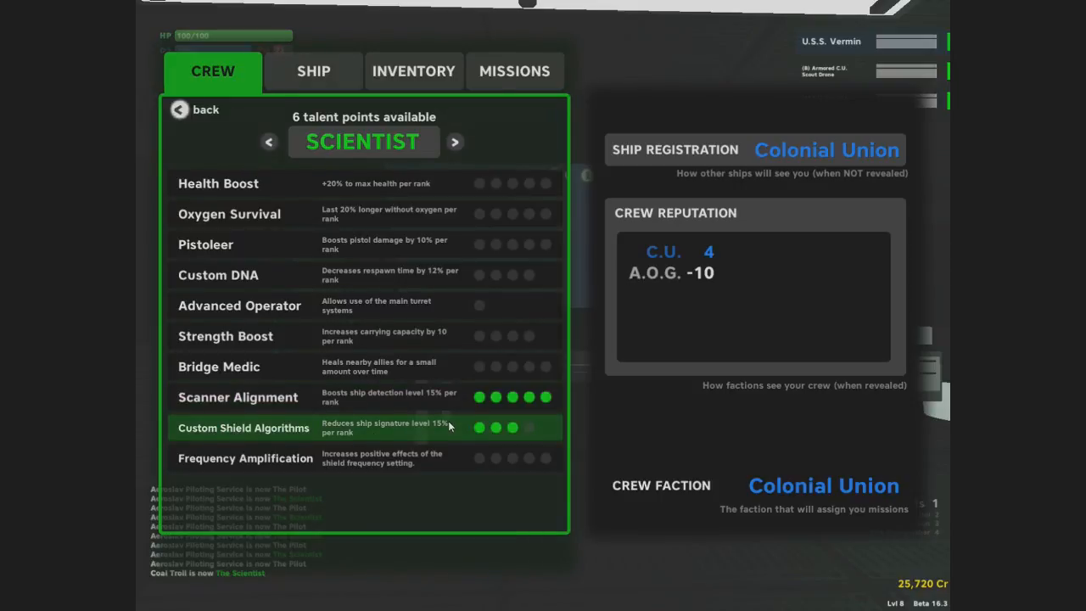
pyautogui.click(530, 427)
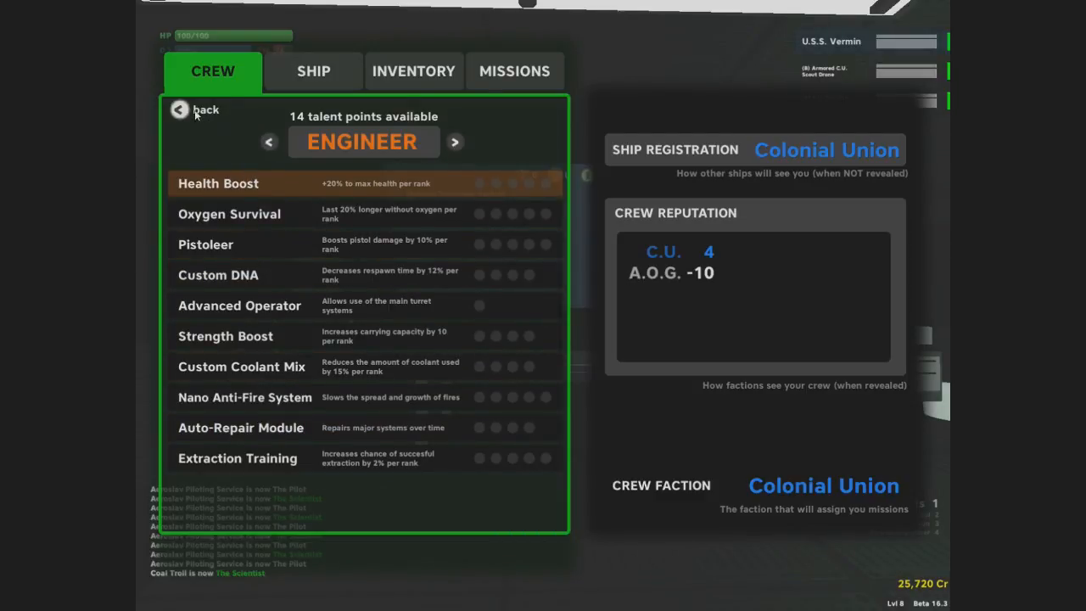
pyautogui.click(203, 110)
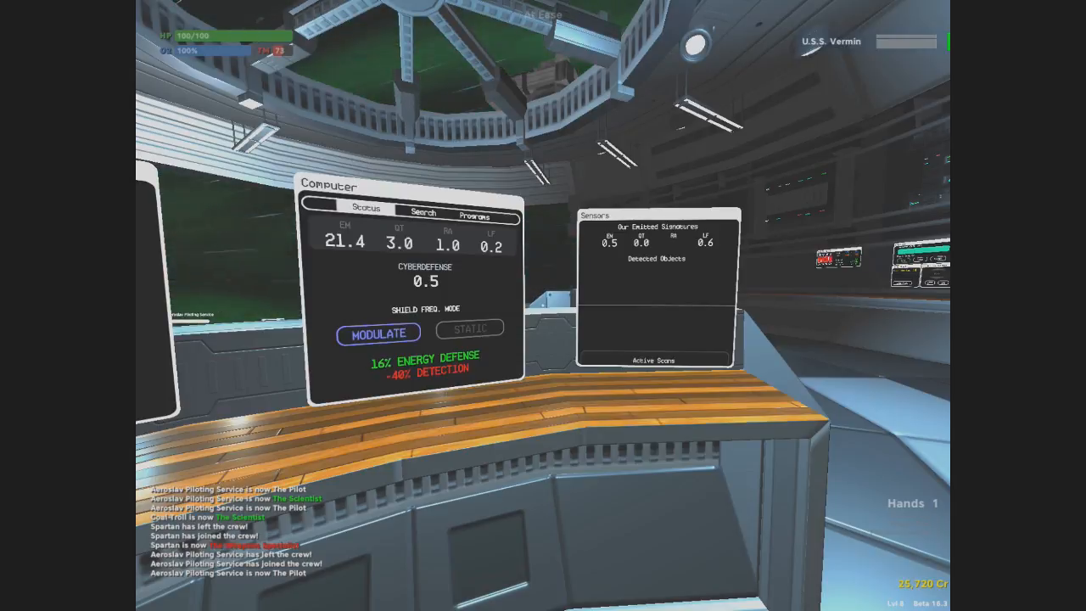
pyautogui.moveTo(543, 306)
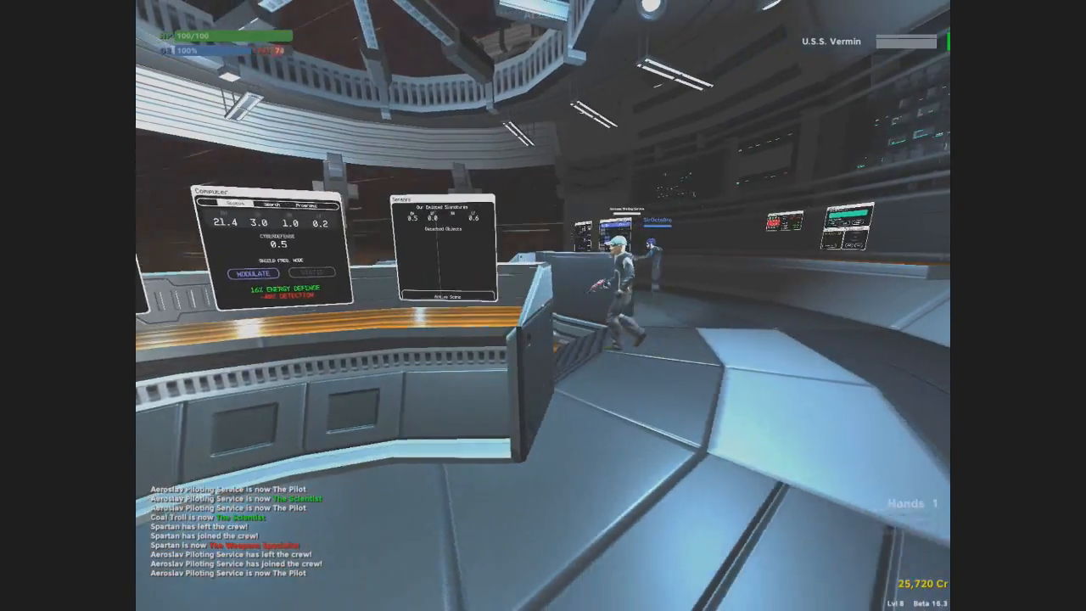
pyautogui.moveTo(543, 305)
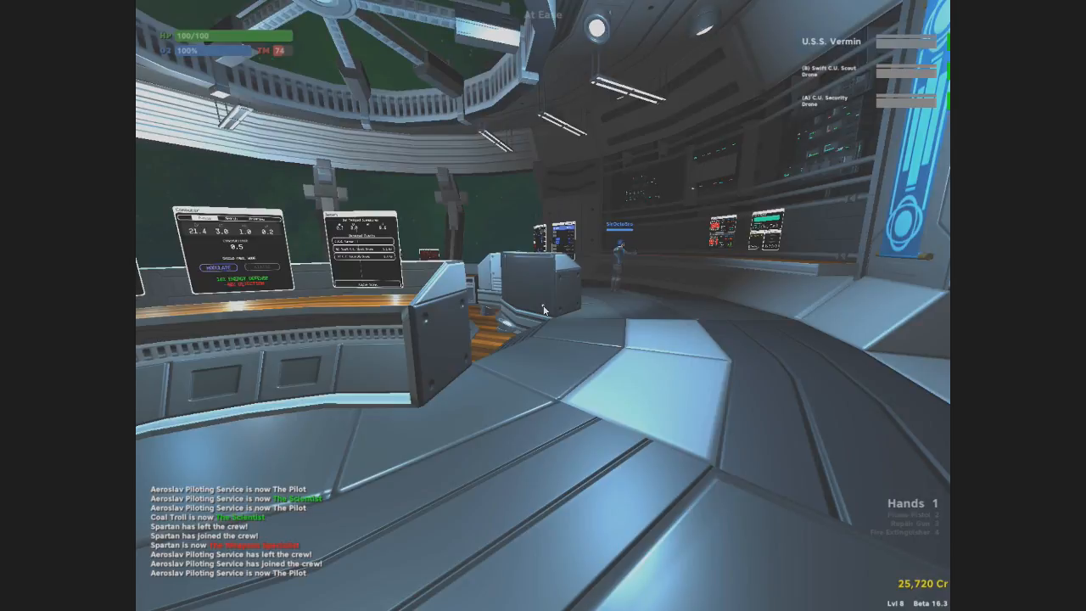
pyautogui.moveTo(9, 83)
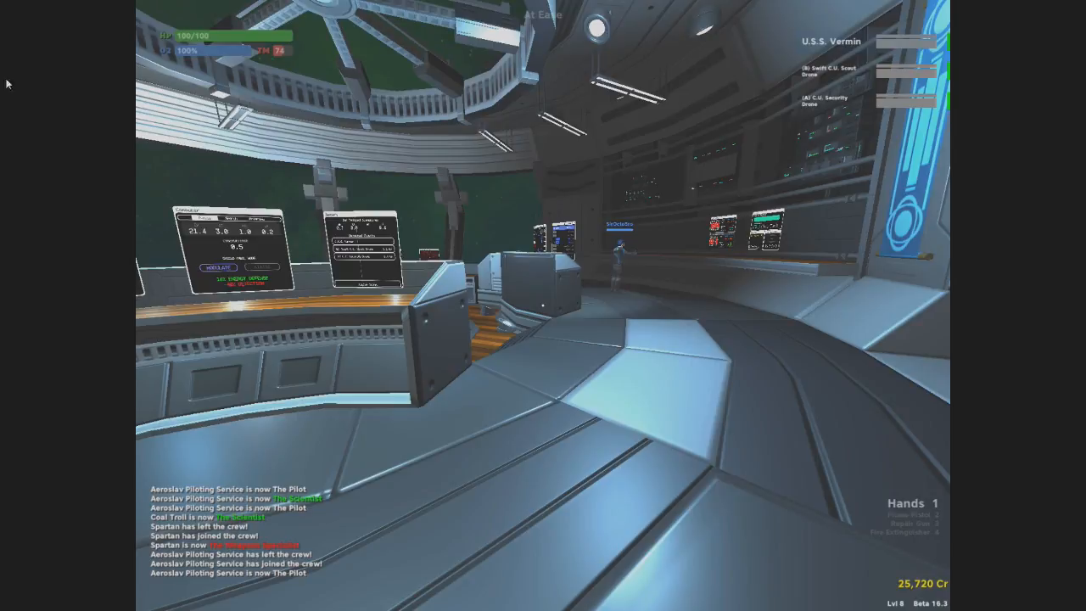
pyautogui.moveTo(597, 437)
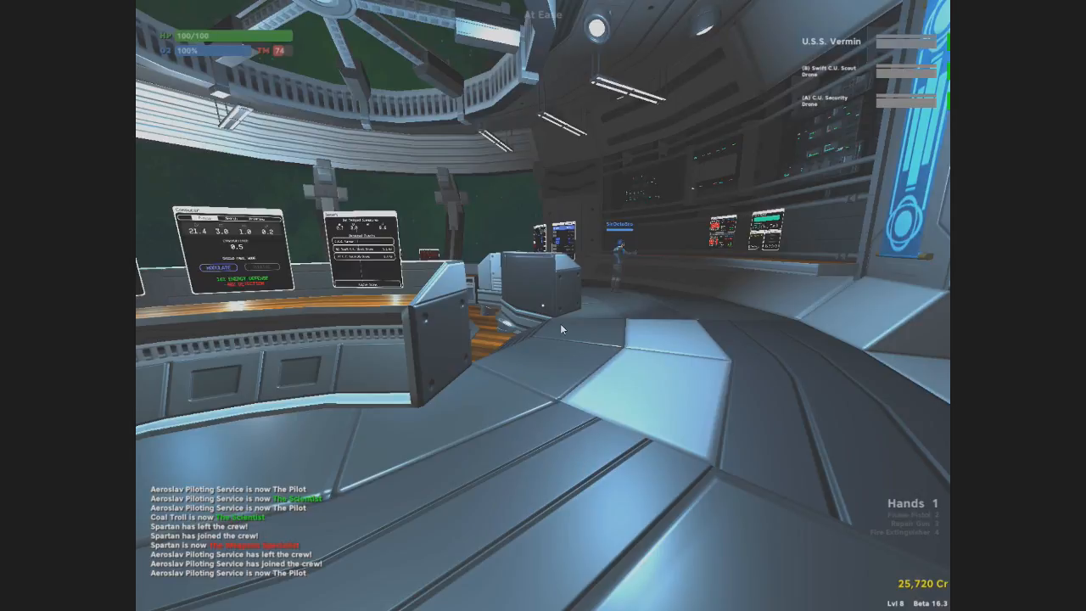
pyautogui.moveTo(517, 268)
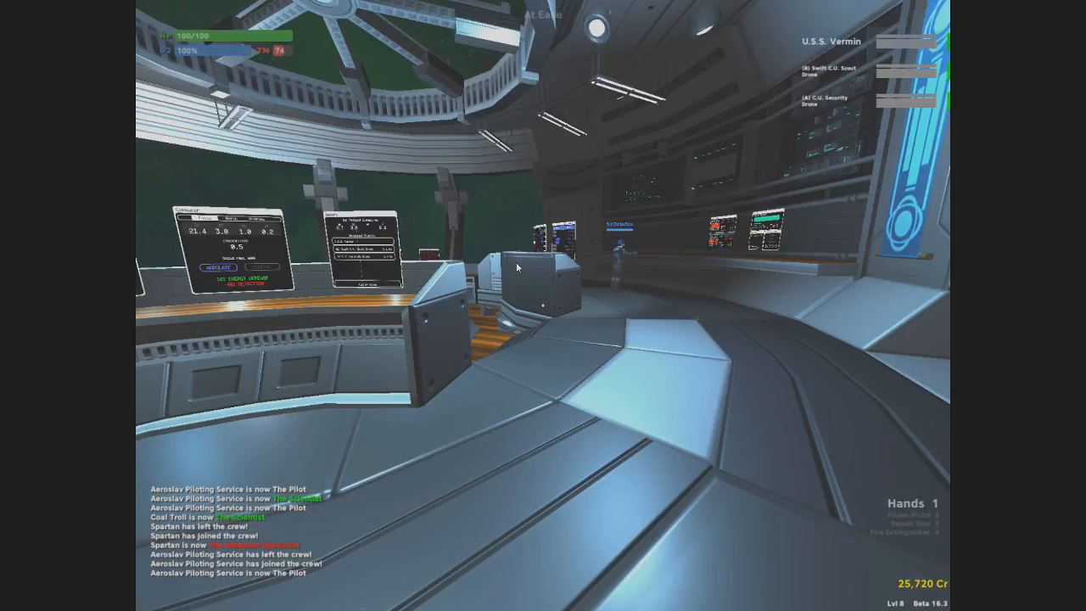
pyautogui.moveTo(544, 304)
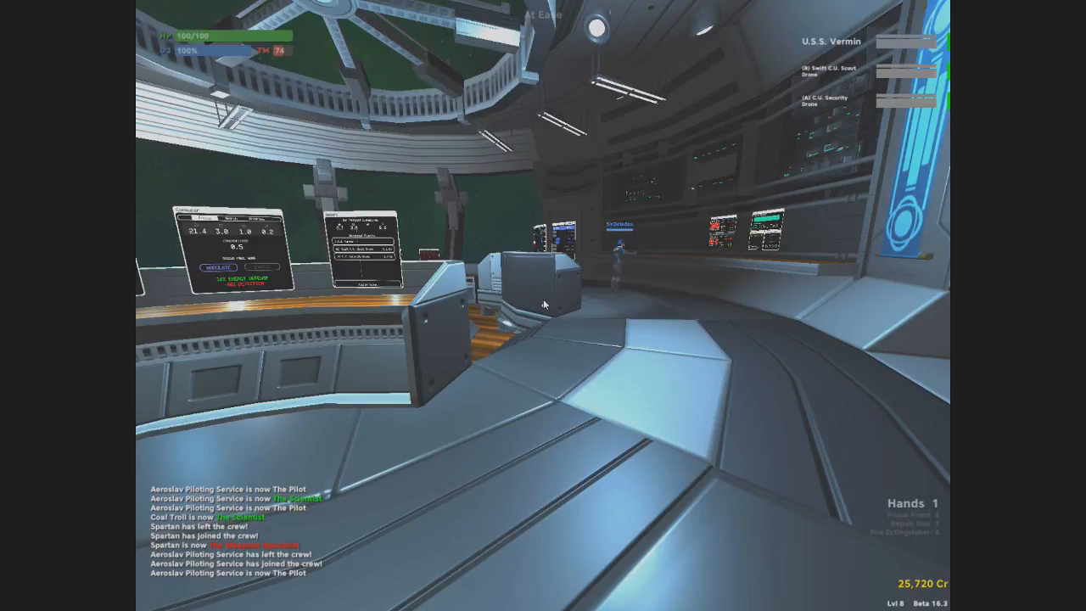
pyautogui.moveTo(536, 302)
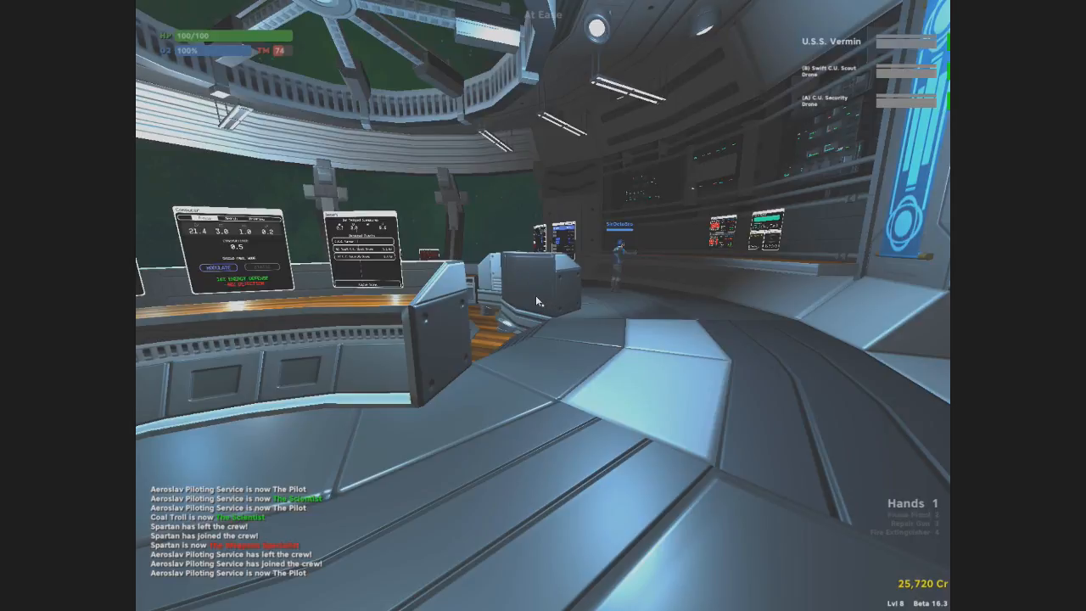
pyautogui.moveTo(542, 304)
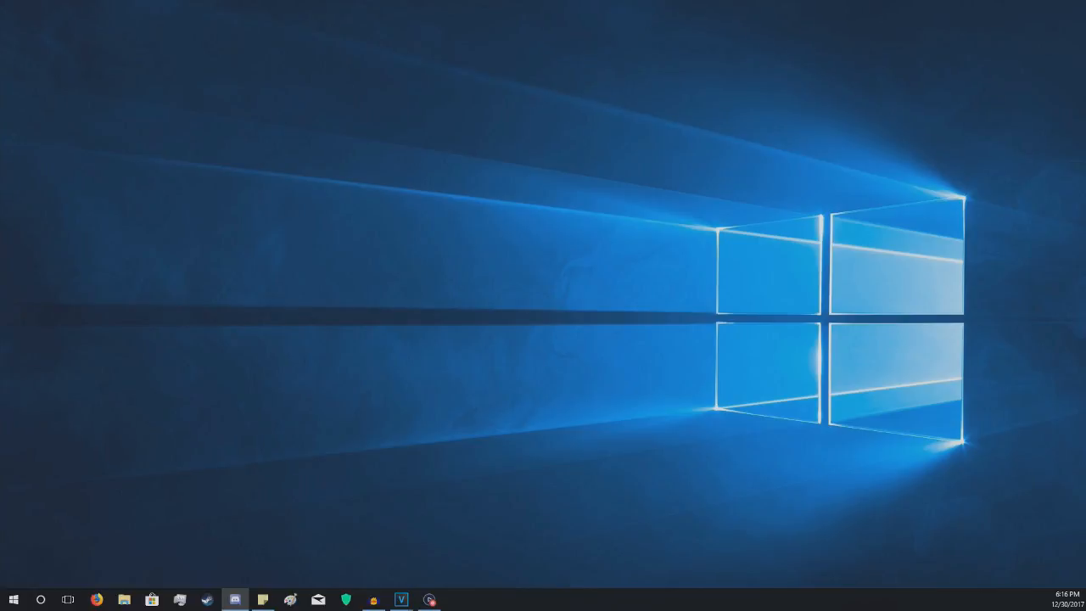
# Relaunch PULSAR: Lost Colony from the taskbar icon.
pyautogui.click(234, 601)
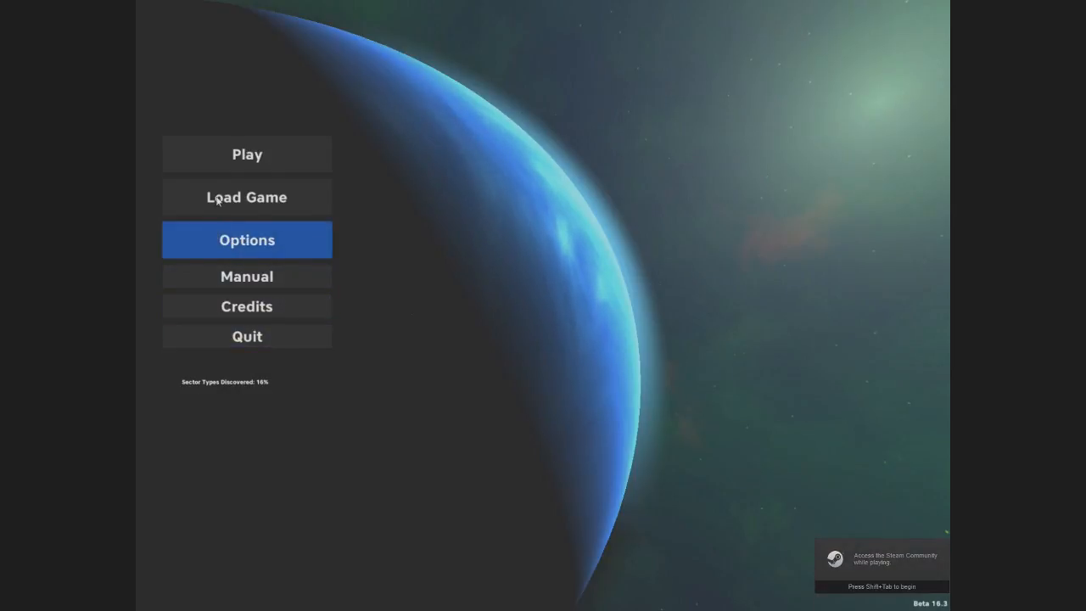
pyautogui.moveTo(247, 153)
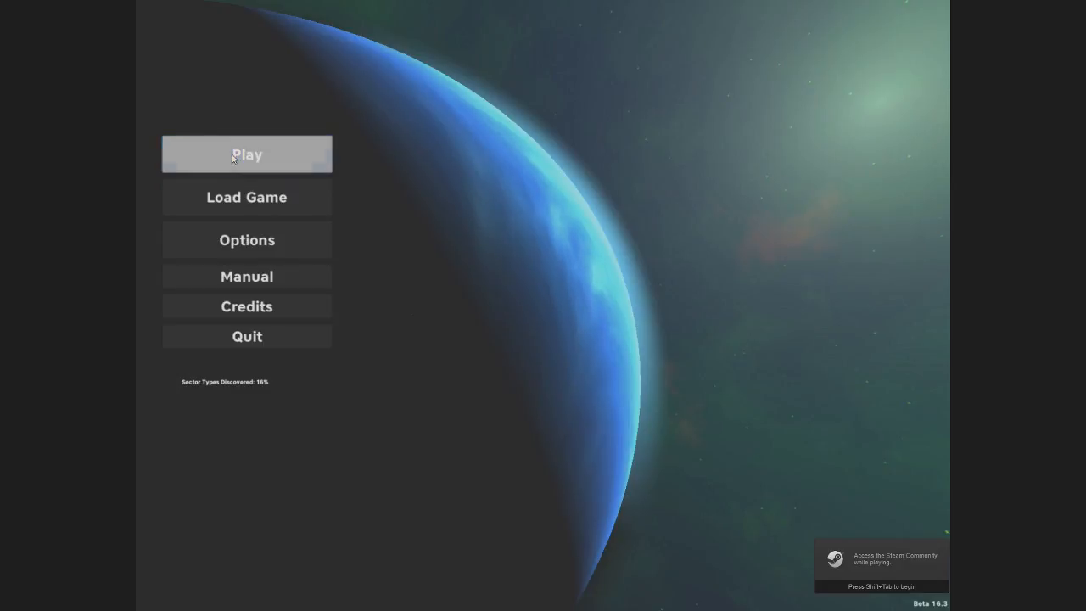
# Show the Join a Crew list from Play and scroll further down it.
pyautogui.click(248, 153)
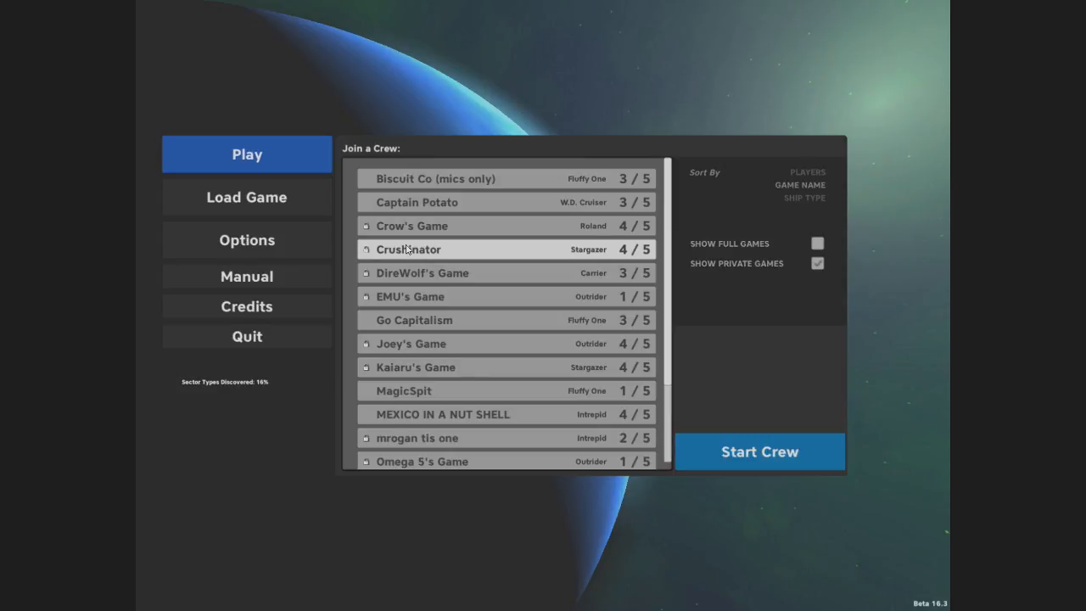
pyautogui.scroll(-3)
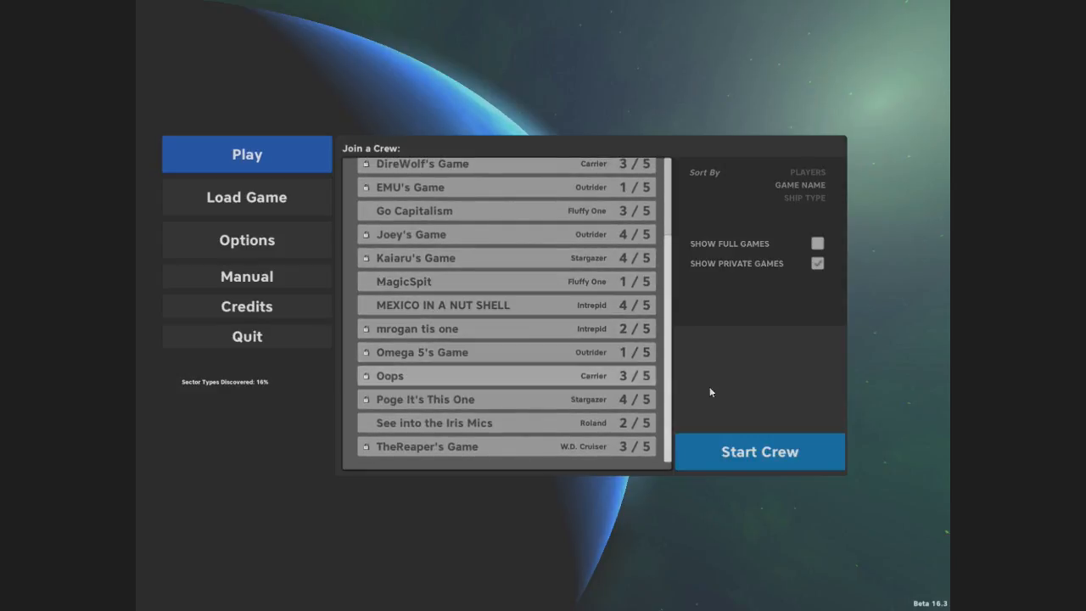
pyautogui.moveTo(756, 471)
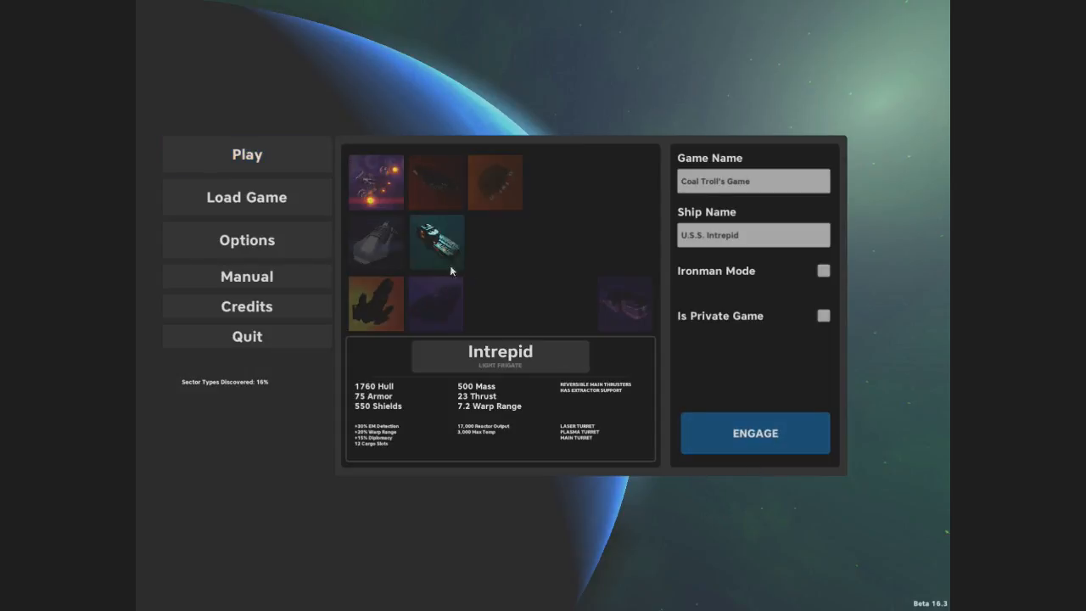
# Host a private, password-protected game with the ship renamed U.S.S. Fluffy One and engage.
pyautogui.click(624, 303)
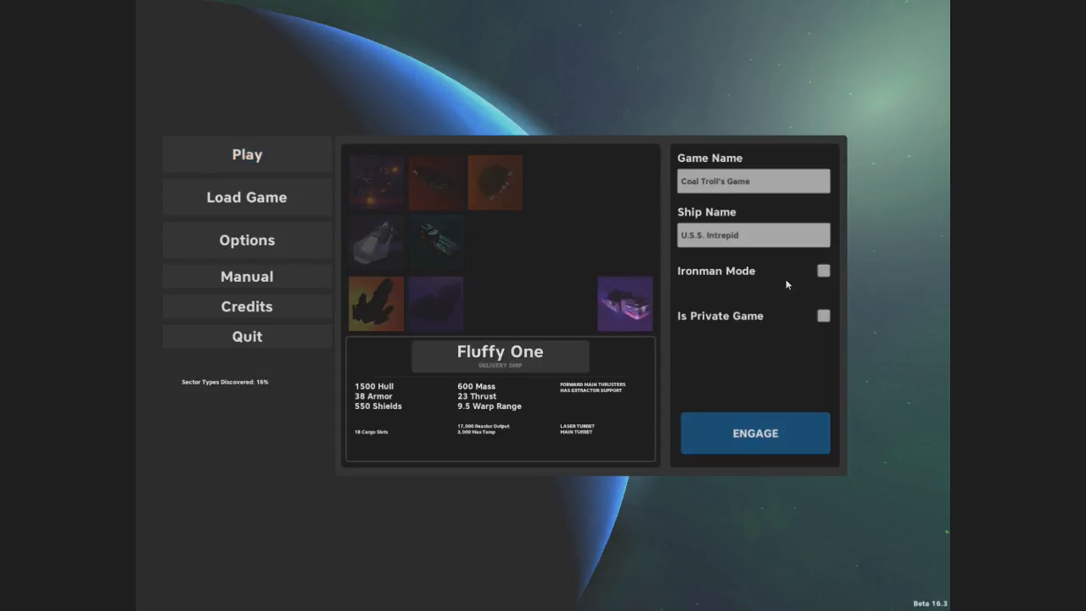
pyautogui.click(821, 314)
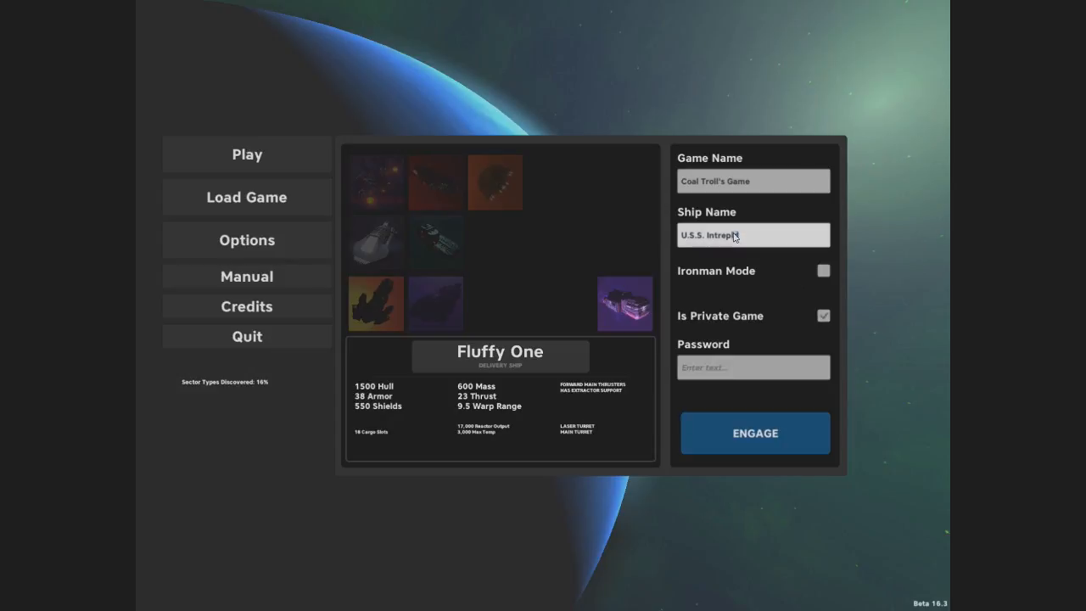
pyautogui.doubleClick(709, 234)
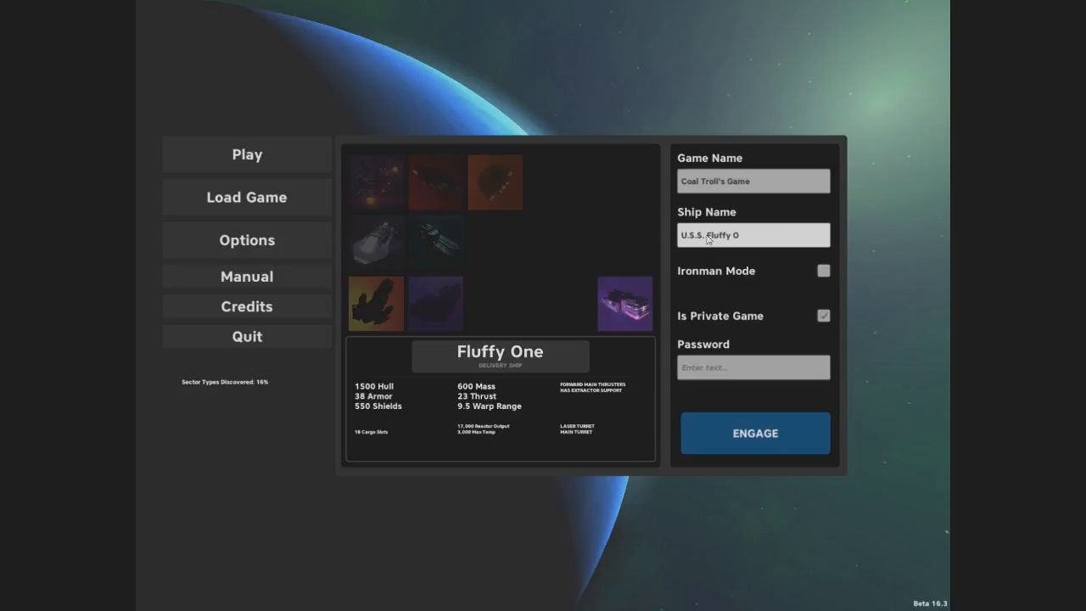
pyautogui.write('nme')
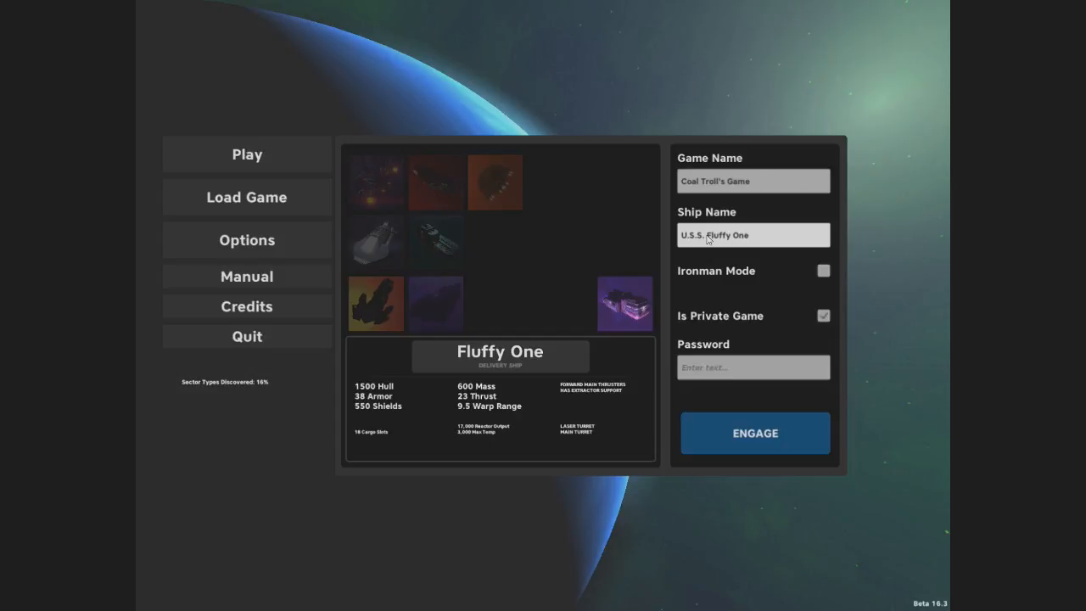
pyautogui.moveTo(753, 434)
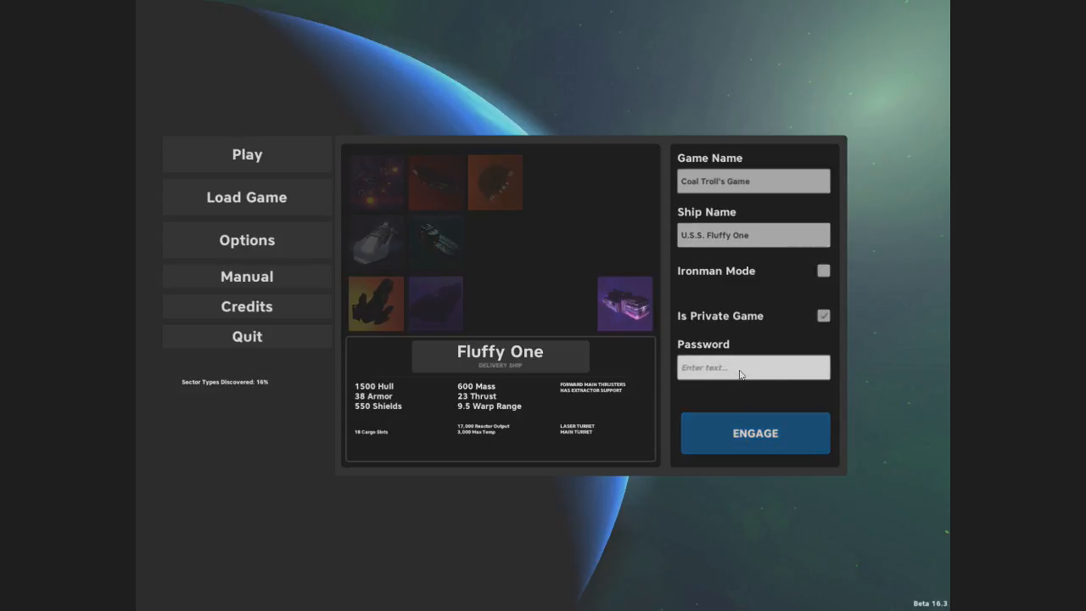
pyautogui.write('••••')
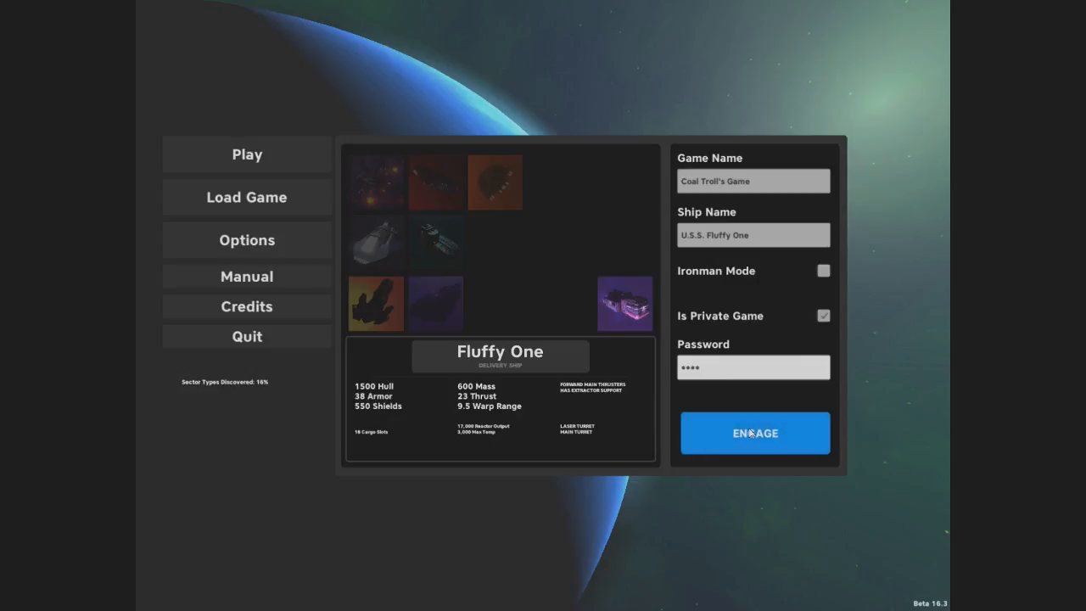
pyautogui.click(753, 433)
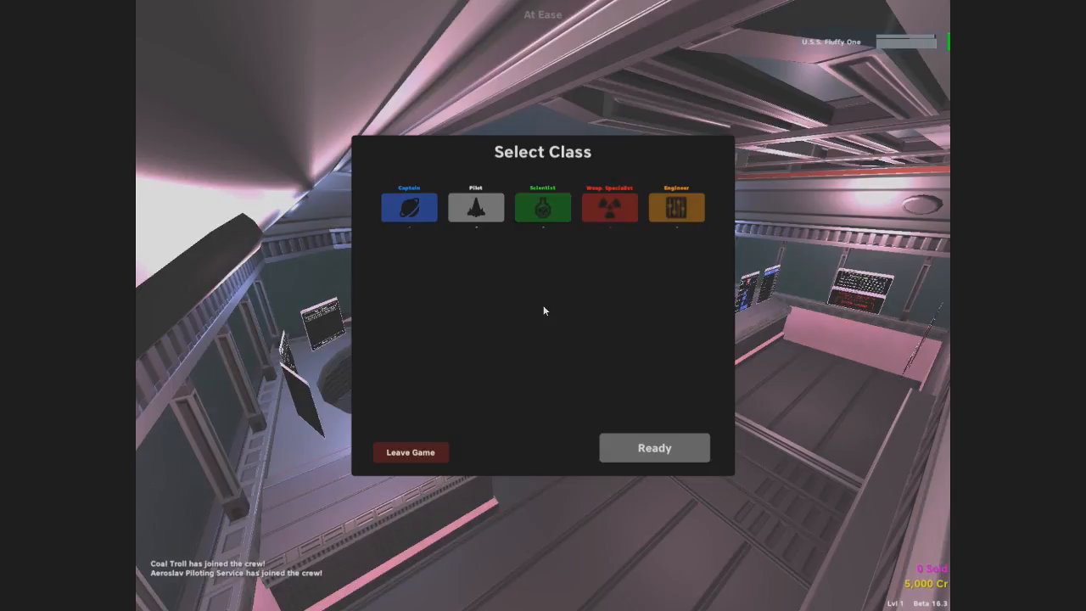
pyautogui.moveTo(475, 224)
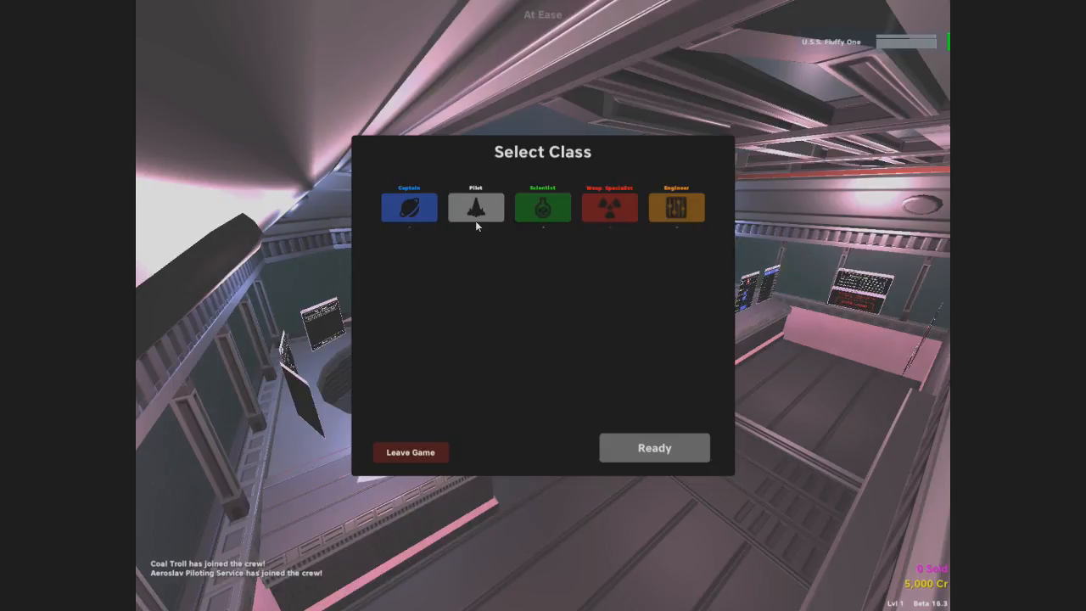
# Select the Captain class and mark yourself ready.
pyautogui.click(409, 207)
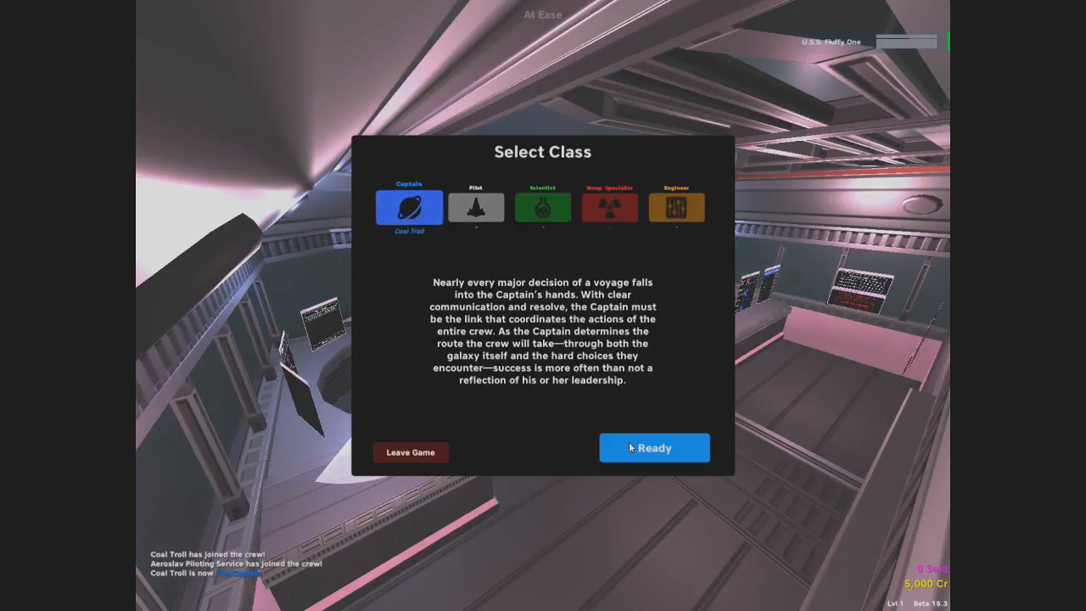
pyautogui.click(655, 448)
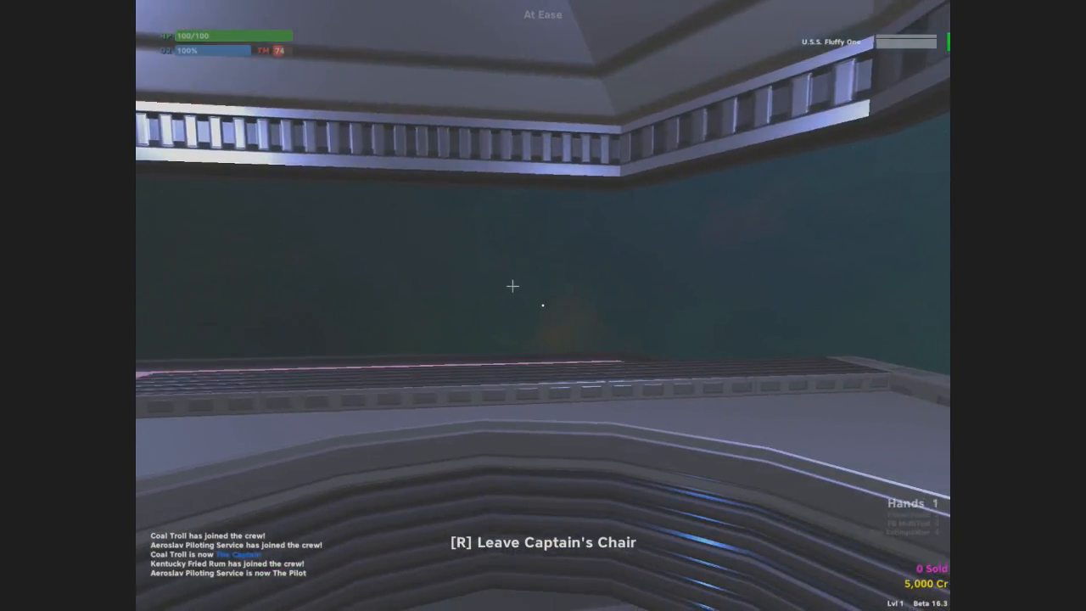
# Leave the Captain's Chair to walk around the ship's interior.
pyautogui.press('r')
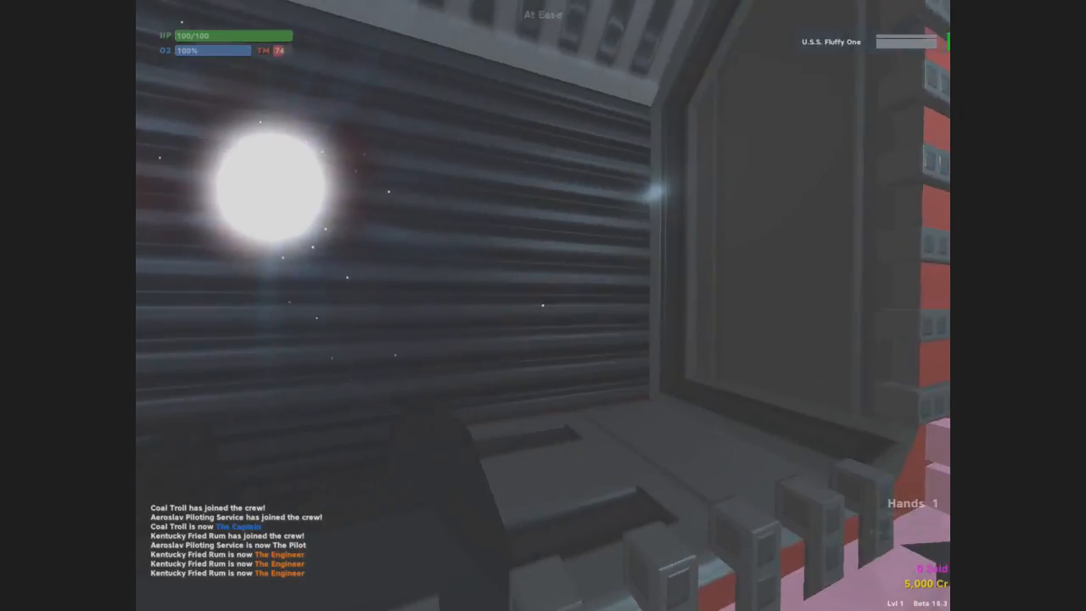
pyautogui.moveTo(542, 305)
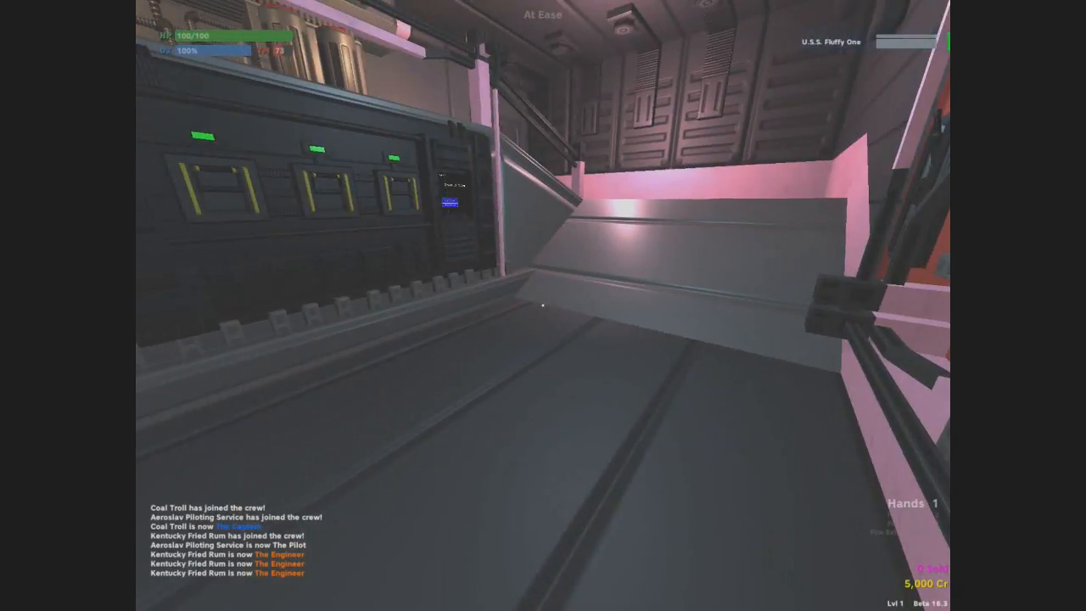